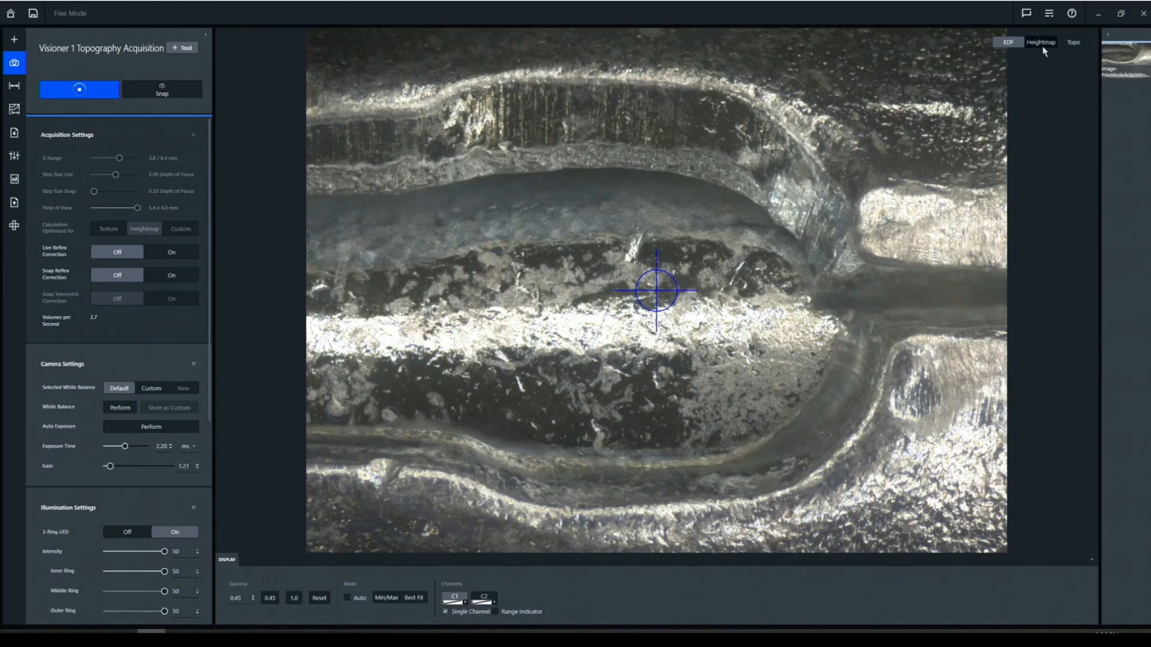
Show the live image as a rainbow-coloured height map, then as rotatable 3D topography
click(1040, 42)
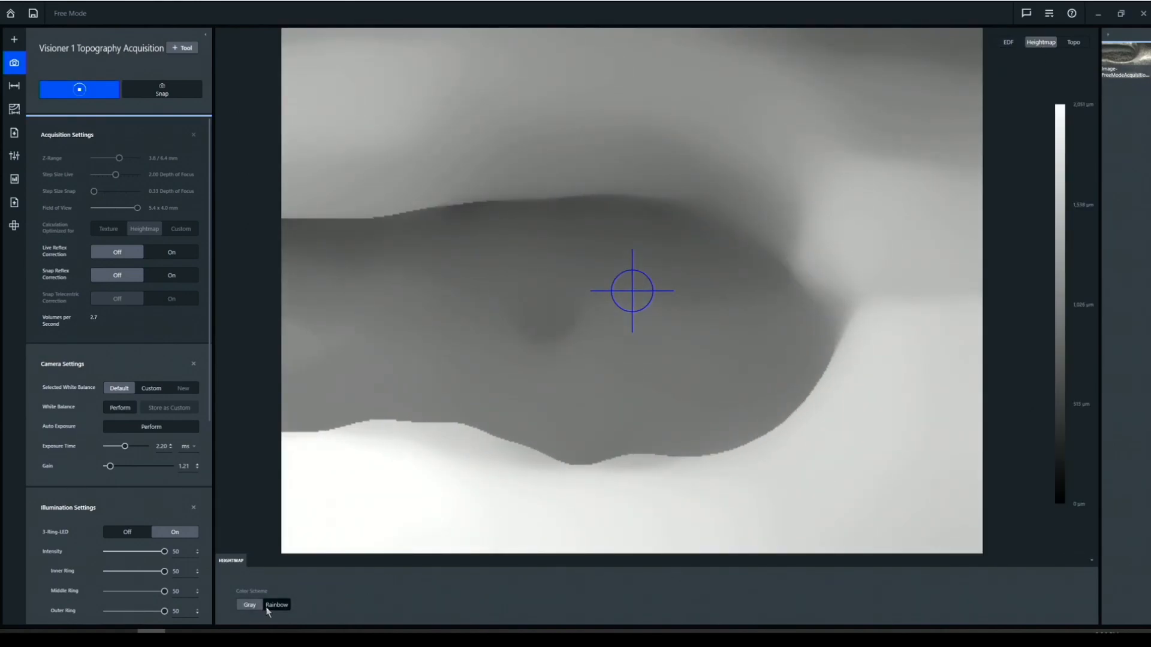
click(277, 604)
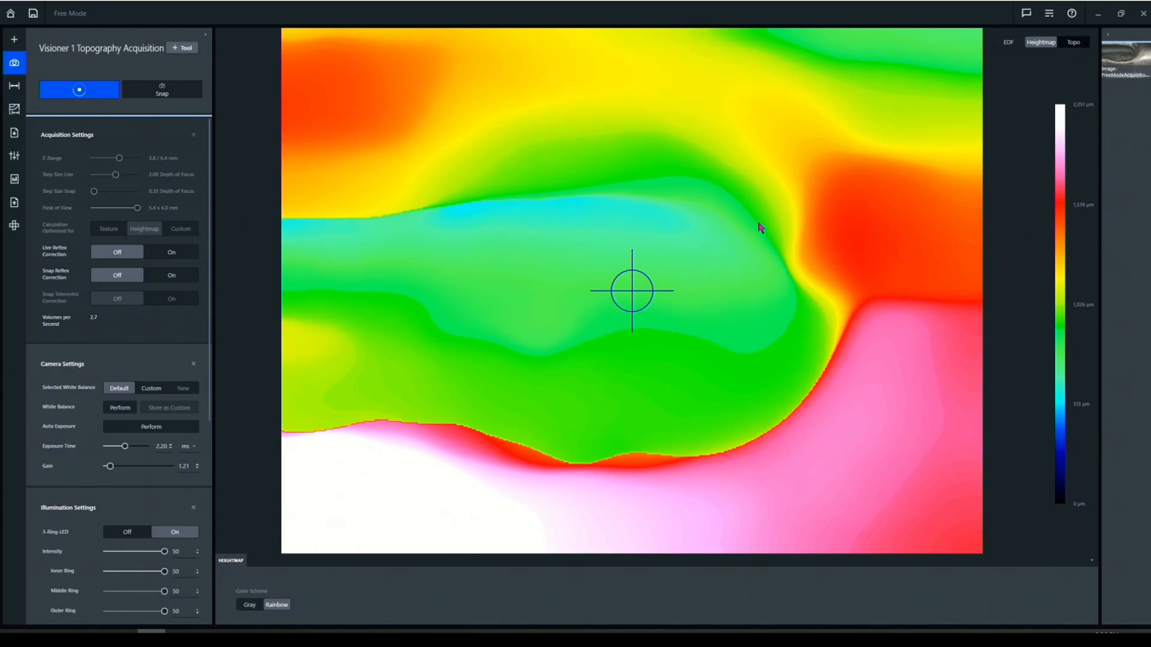
click(1073, 42)
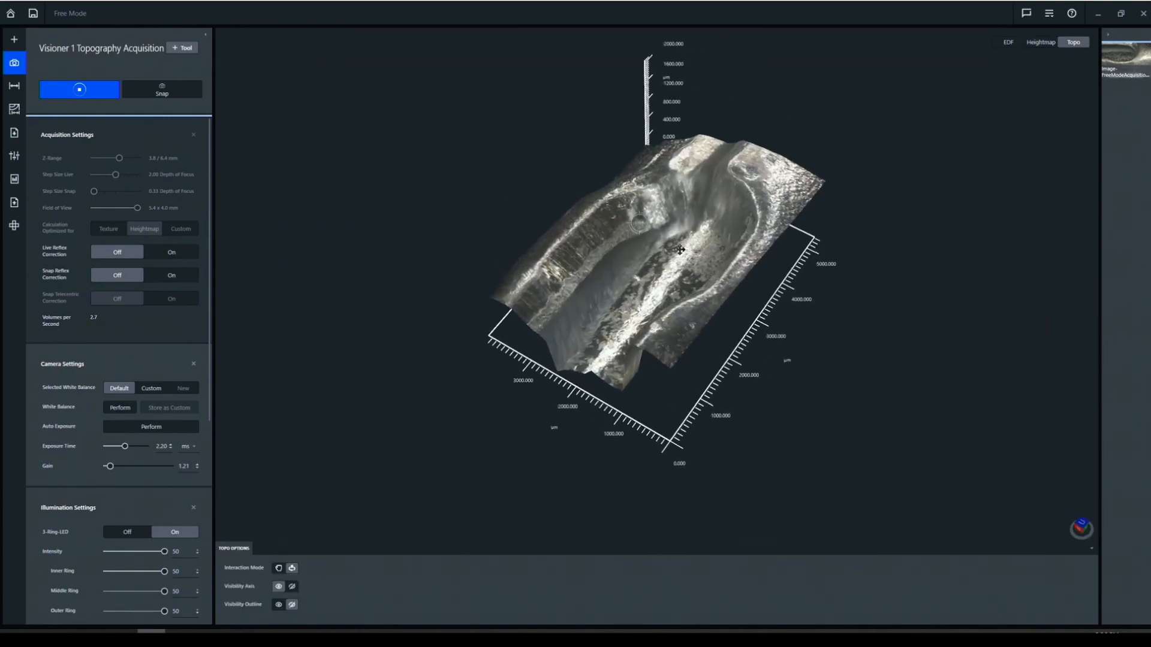
Orbit the 3D surface to look into the machined groove from a new angle
drag(681, 250, 690, 253)
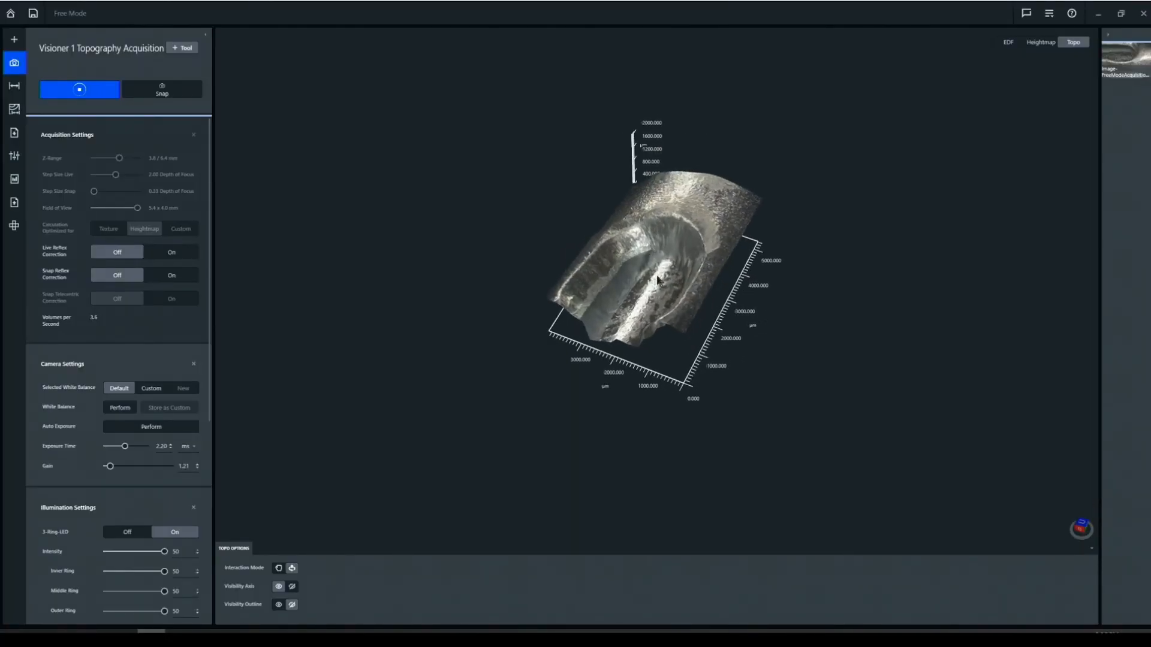
drag(656, 279, 661, 308)
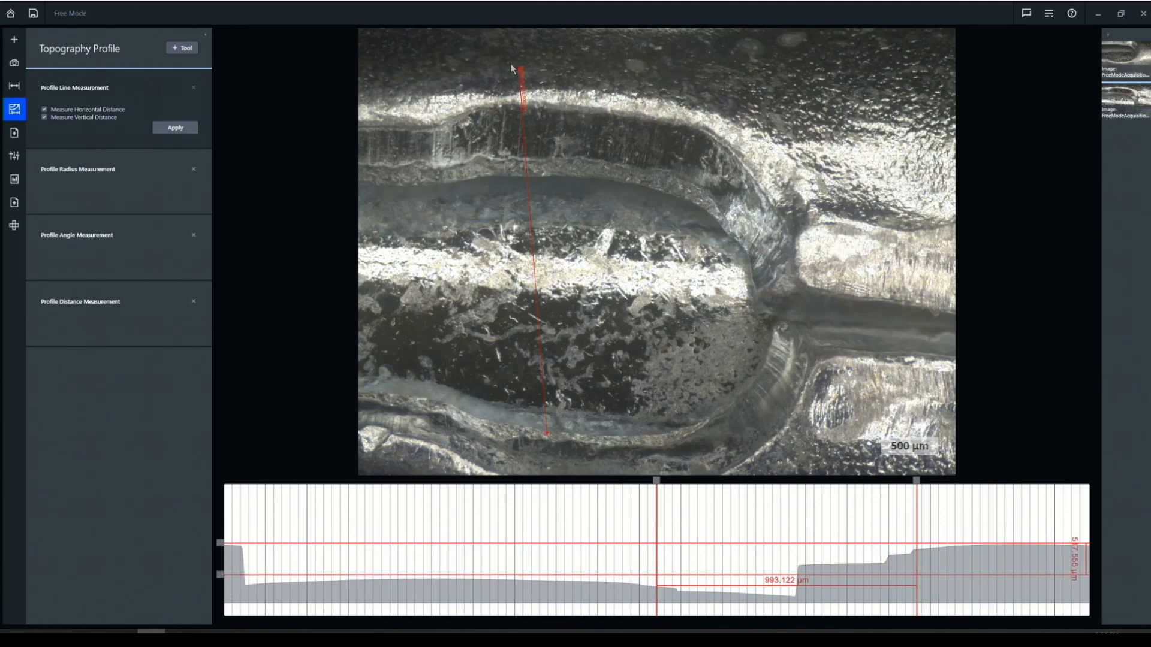
mouse_move(588, 92)
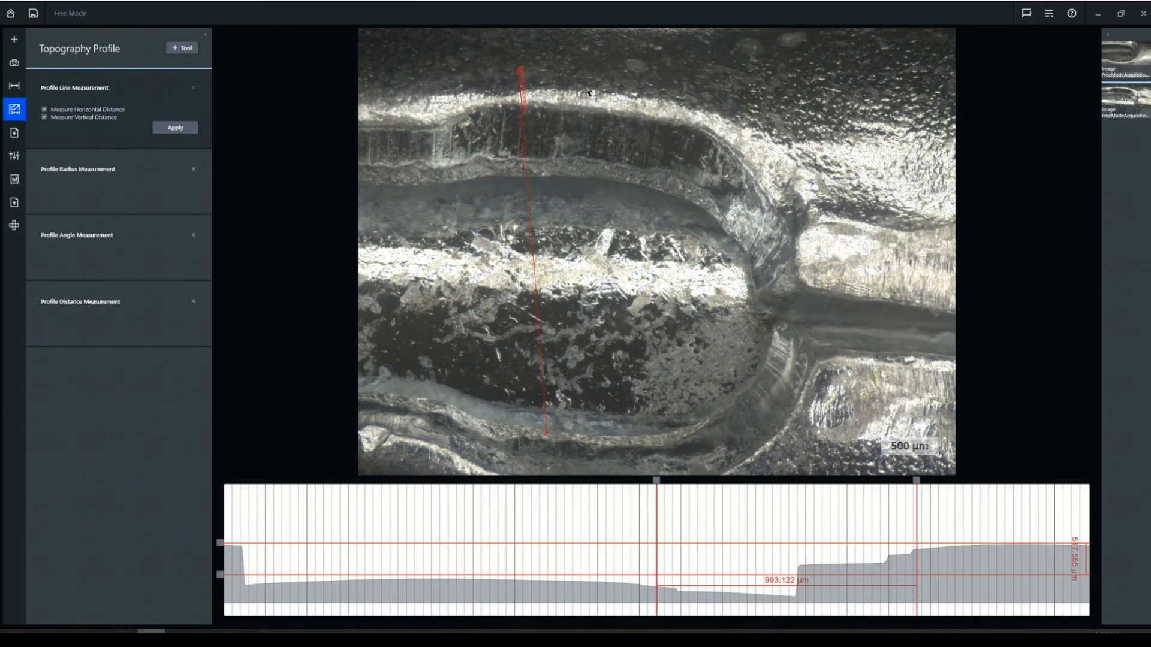
Move the profile line to run from the groove floor diagonally into the right-hand channel
drag(522, 70, 833, 213)
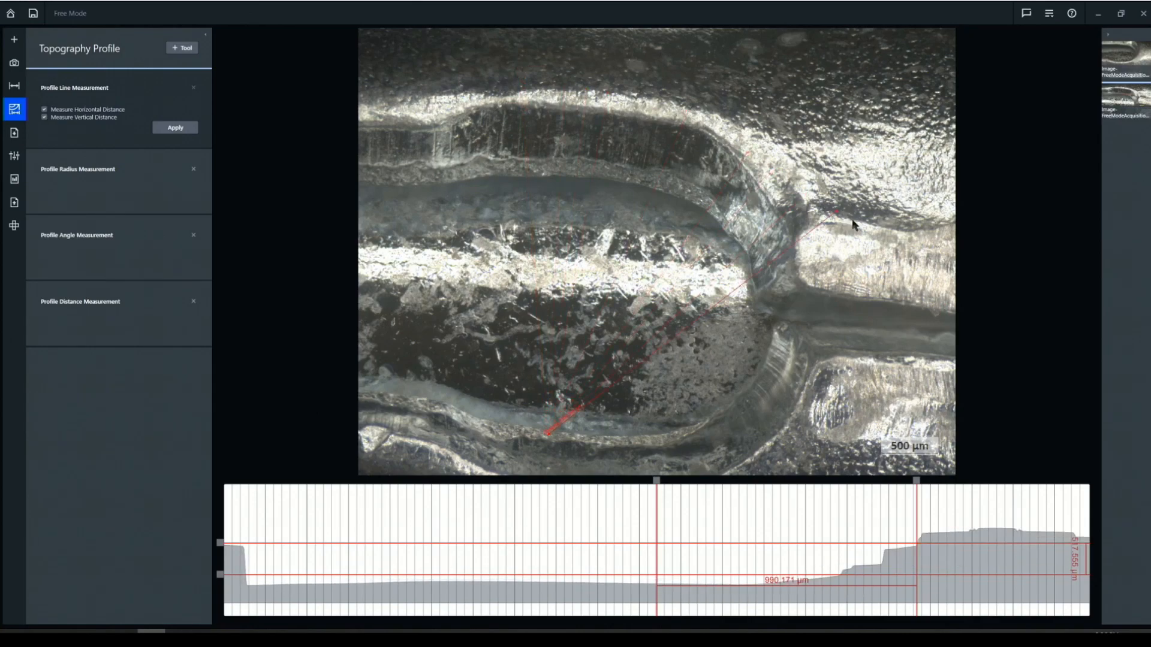
drag(833, 211, 914, 266)
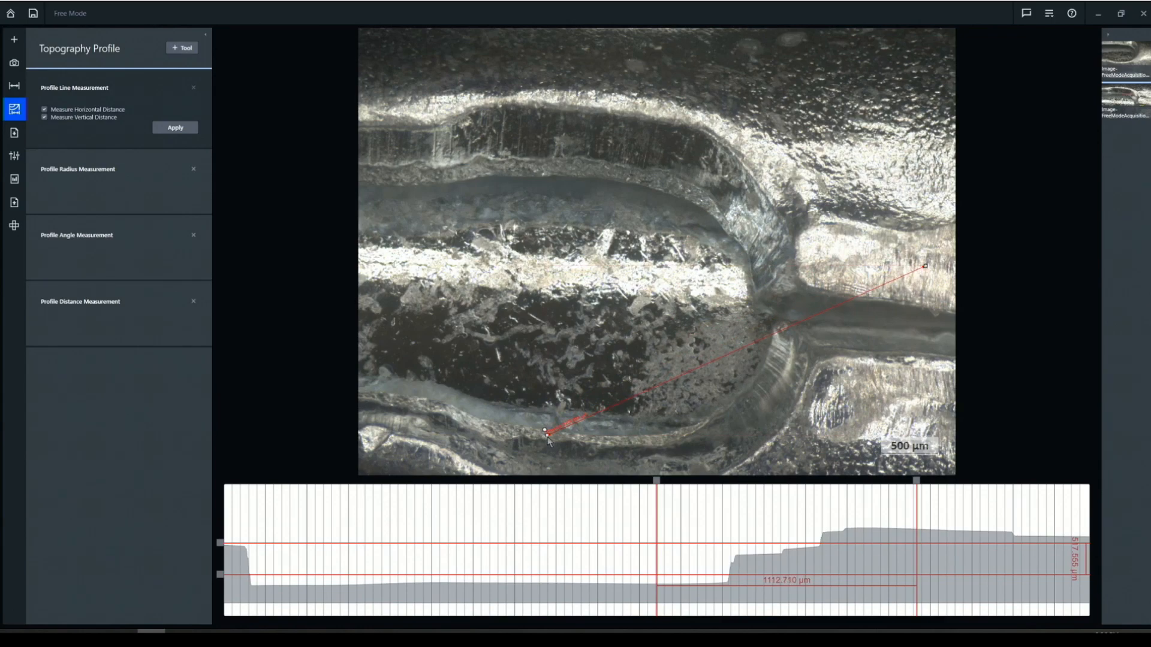
drag(547, 433, 495, 360)
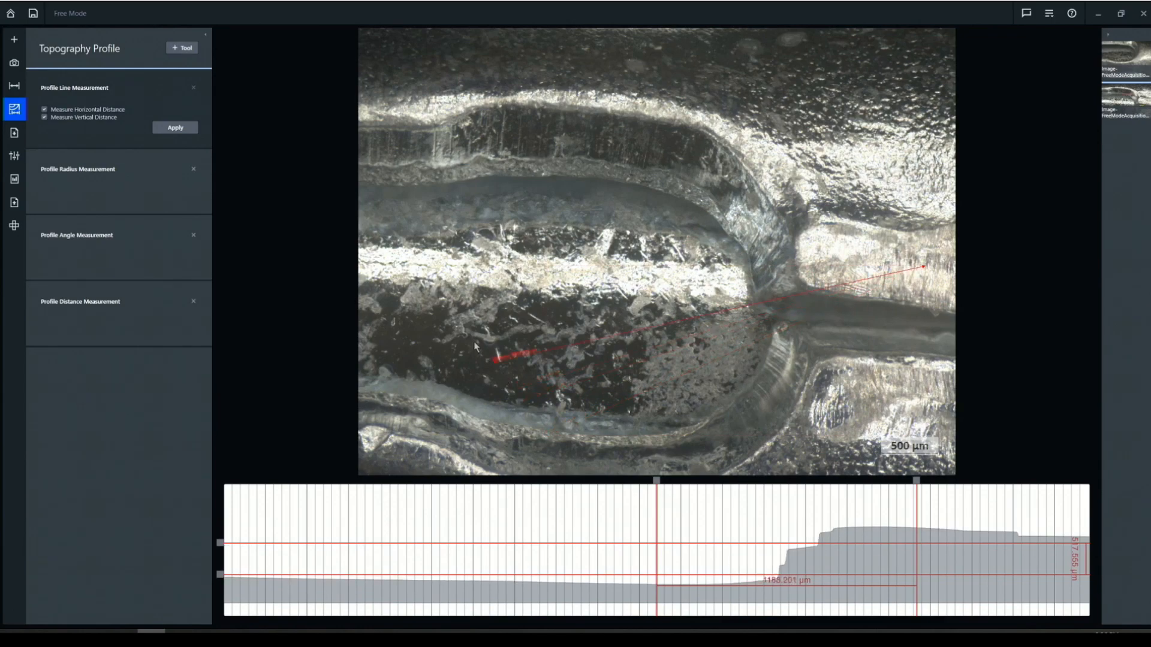